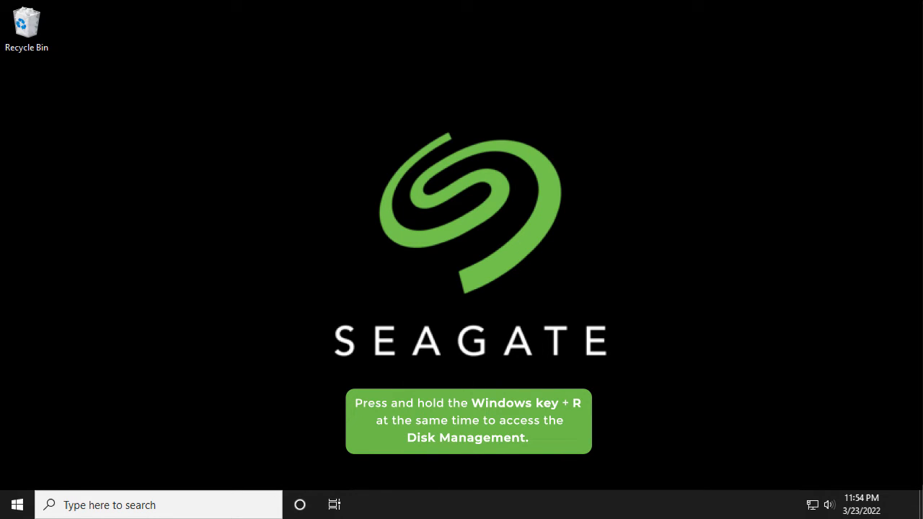
- Launch Disk Management by running diskmgmt.msc from the Run dialog
key("win+r")
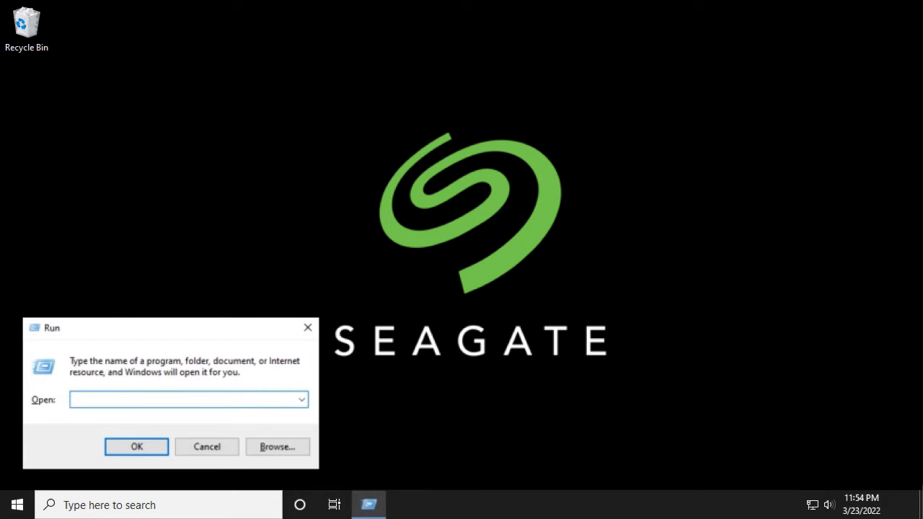
type("diskmgmt.msc")
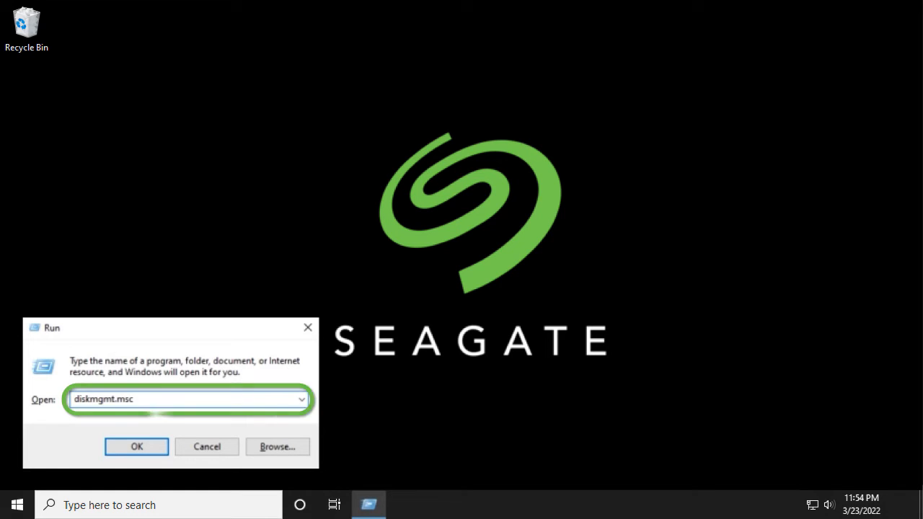
left_click(135, 447)
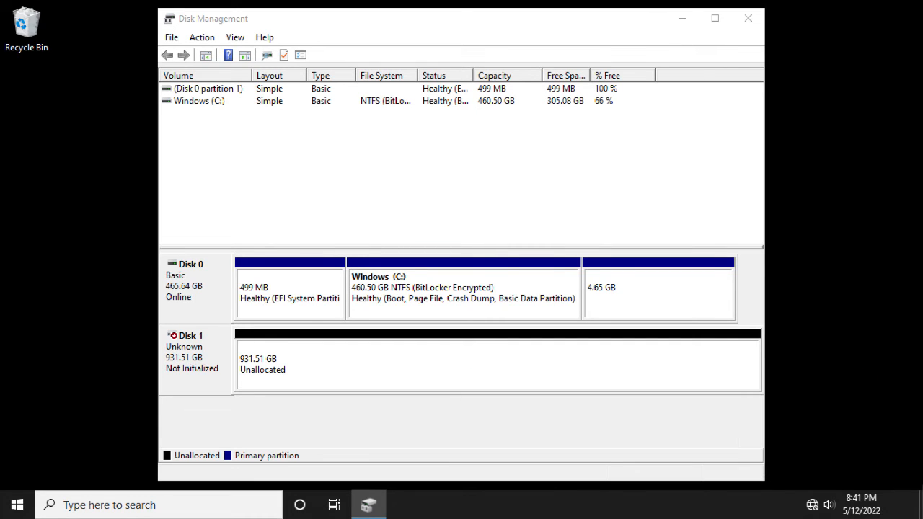
- Initialize the uninitialized 931.51 GB Disk 1 as GPT (GUID Partition Table)
right_click(195, 354)
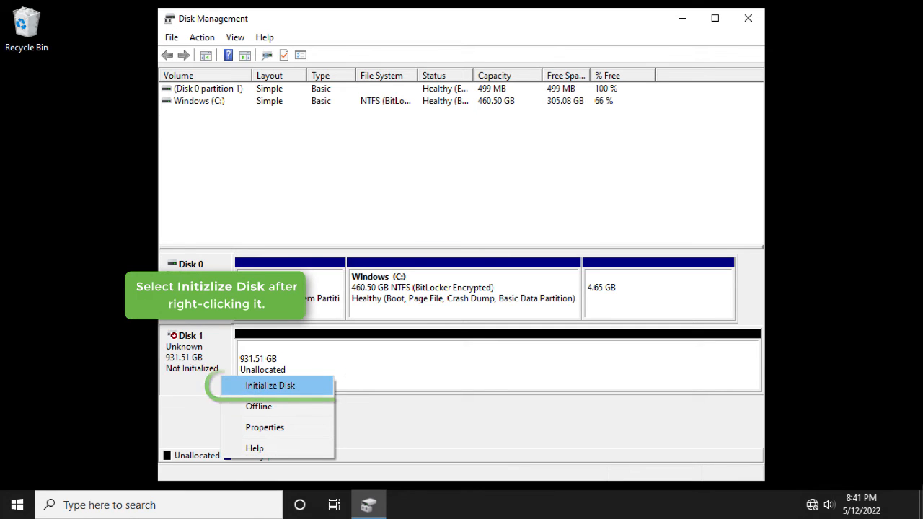
left_click(270, 384)
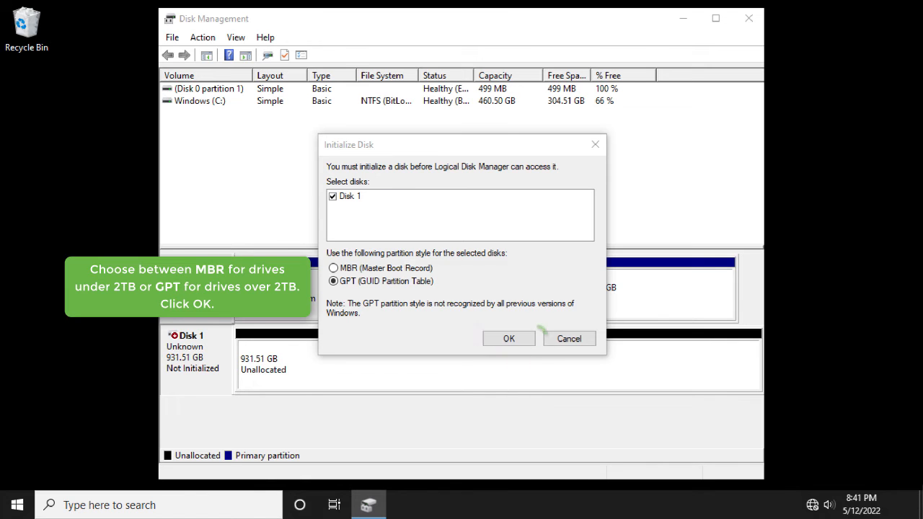
left_click(507, 338)
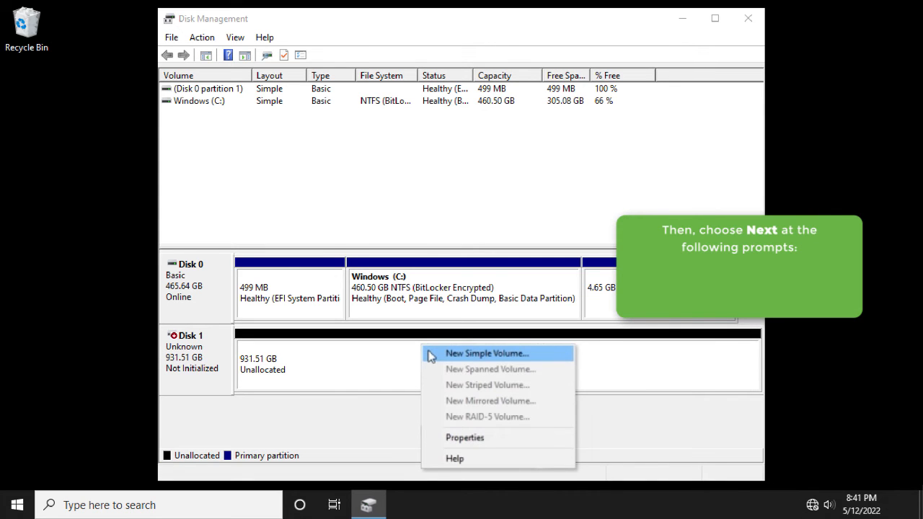
- Start a new simple volume on Disk 1 using the full 953668 MB with drive letter D
left_click(487, 352)
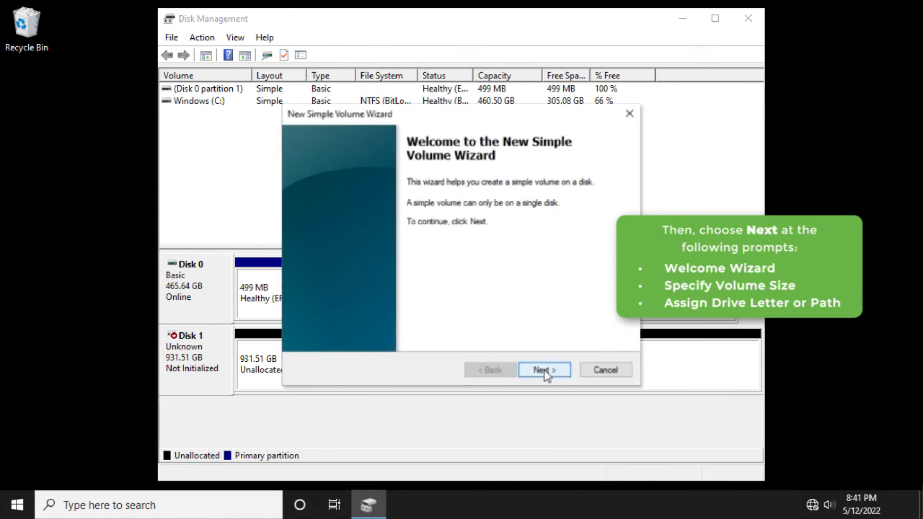
left_click(542, 369)
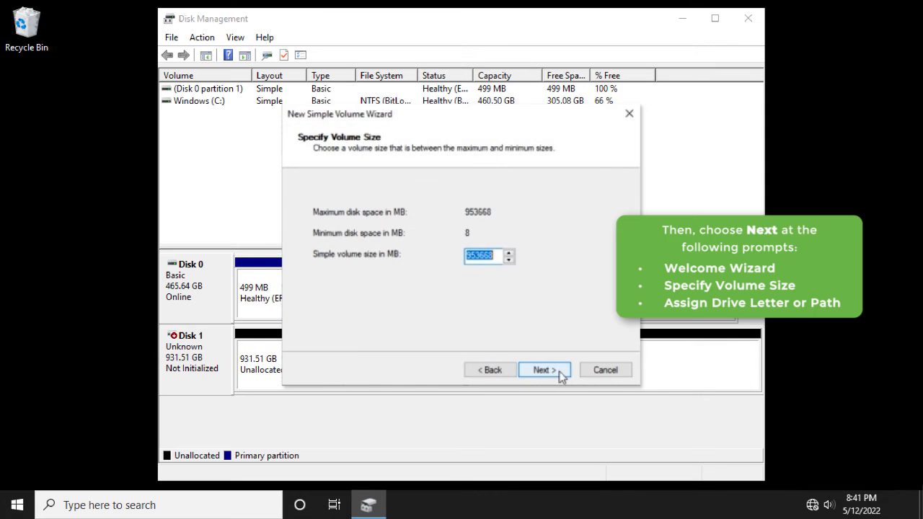
left_click(545, 370)
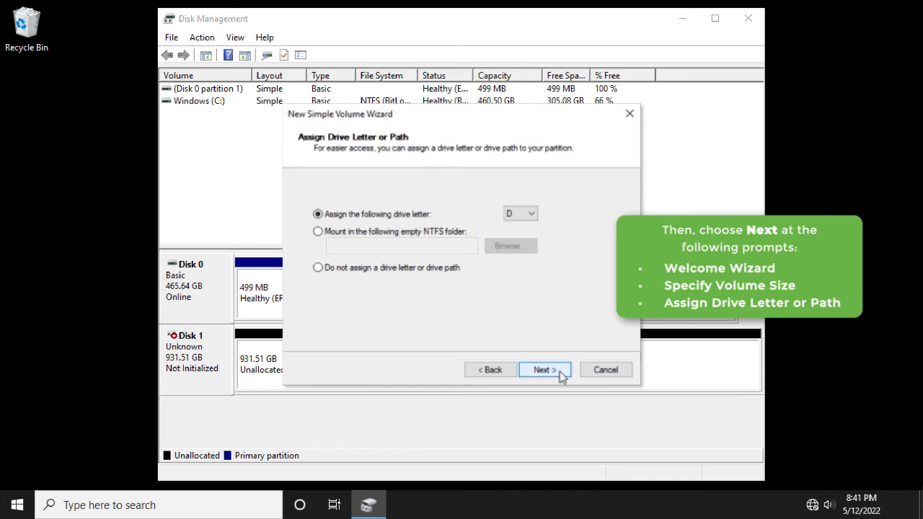
left_click(545, 369)
type("Seagate")
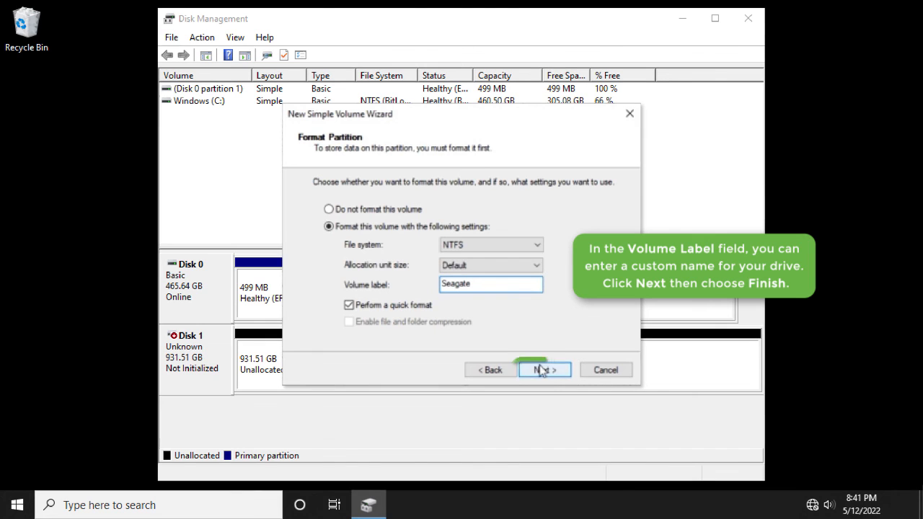
- Quick-format the volume as NTFS labelled Seagate and finish, yielding healthy Seagate (D:)
left_click(539, 369)
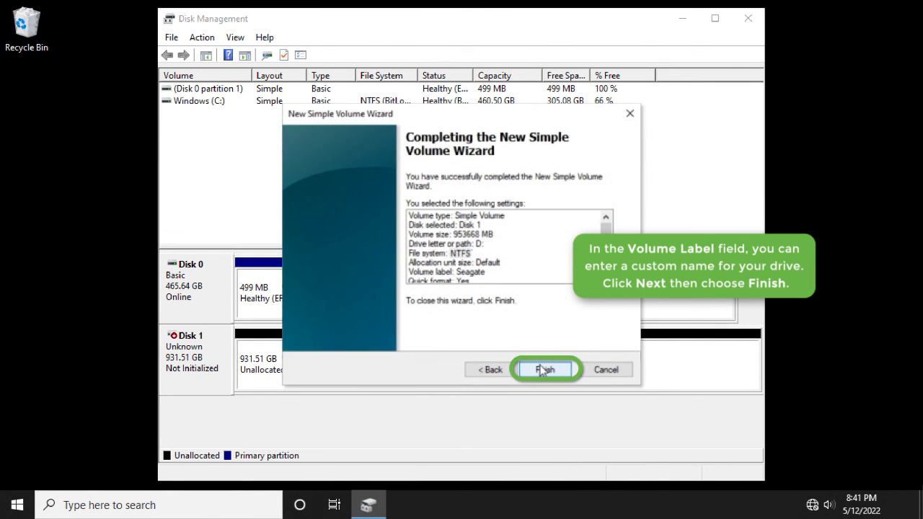
left_click(545, 369)
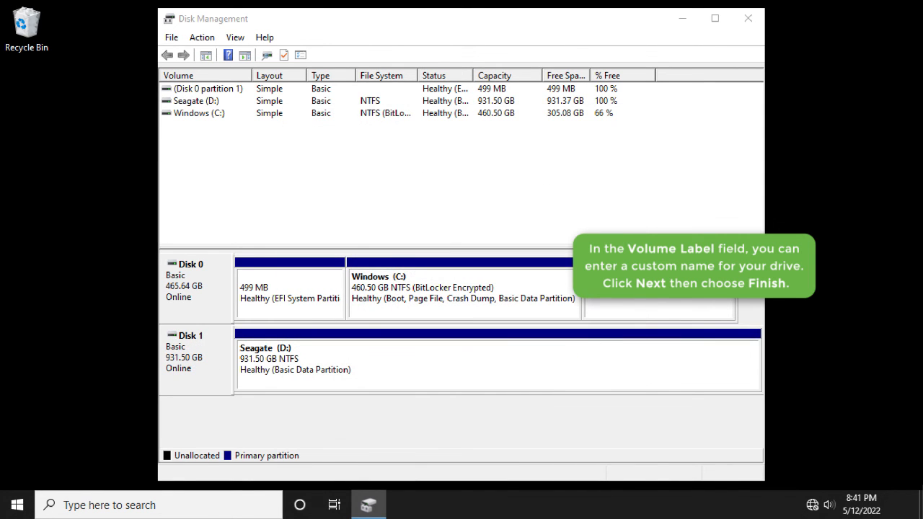